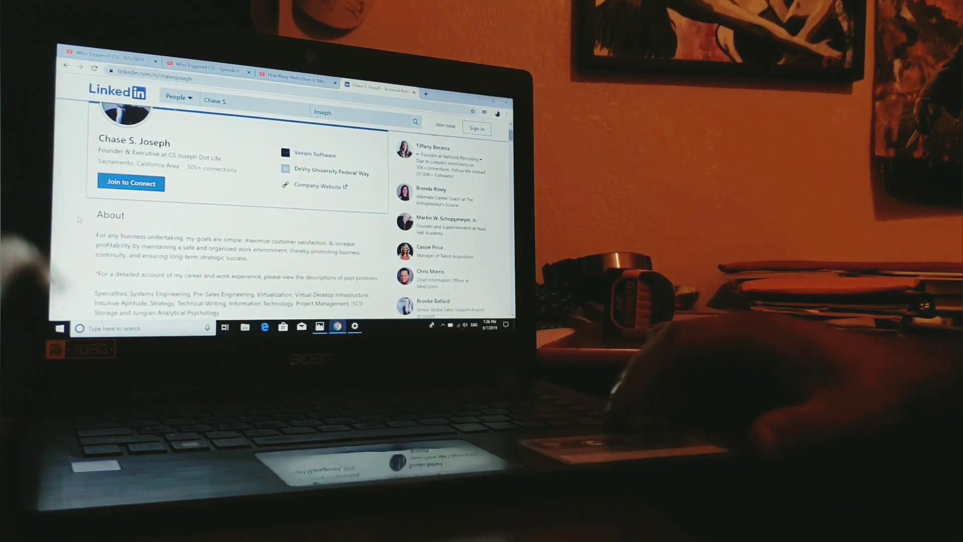
{"action": "scroll", "scroll_direction": "down", "scroll_amount": 3}
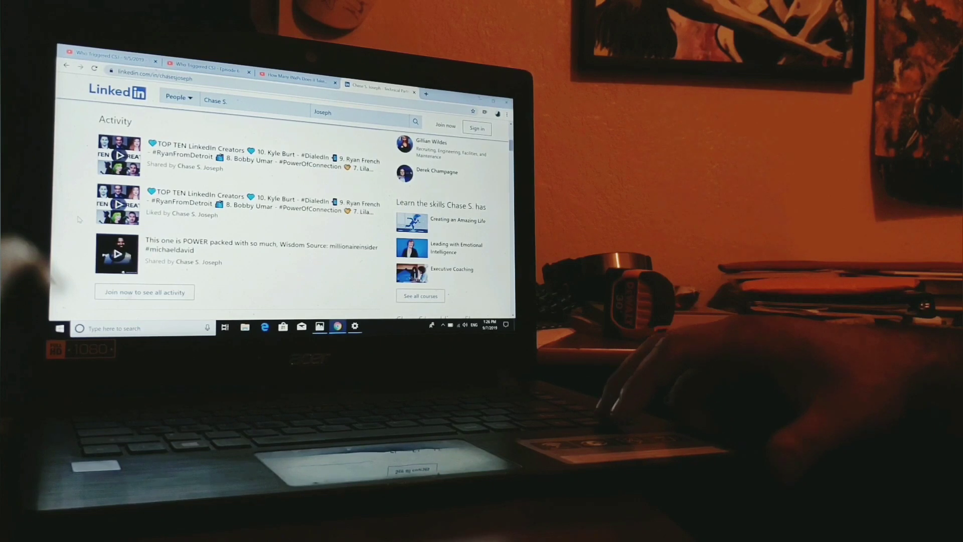
{"action": "scroll", "scroll_direction": "down", "scroll_amount": 3}
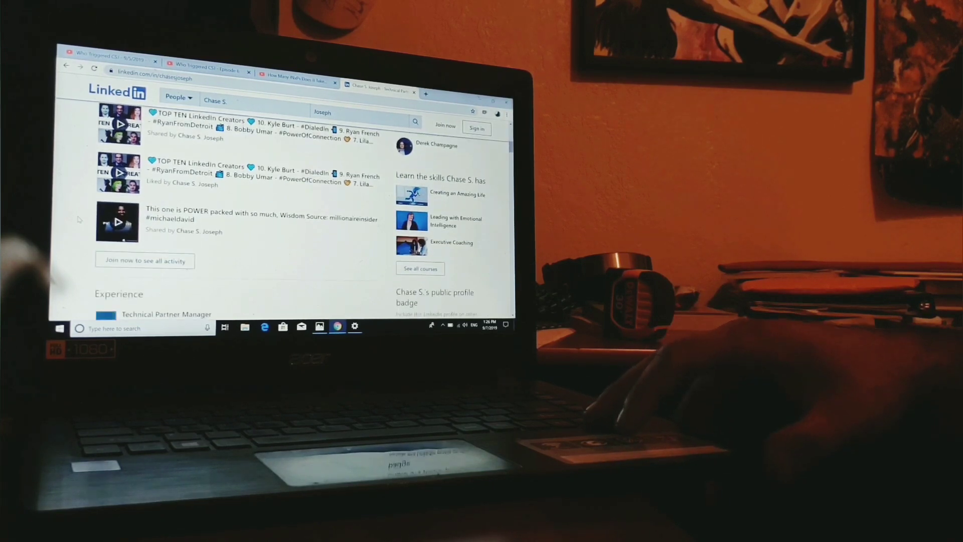
{"action": "scroll", "scroll_direction": "down", "scroll_amount": 3}
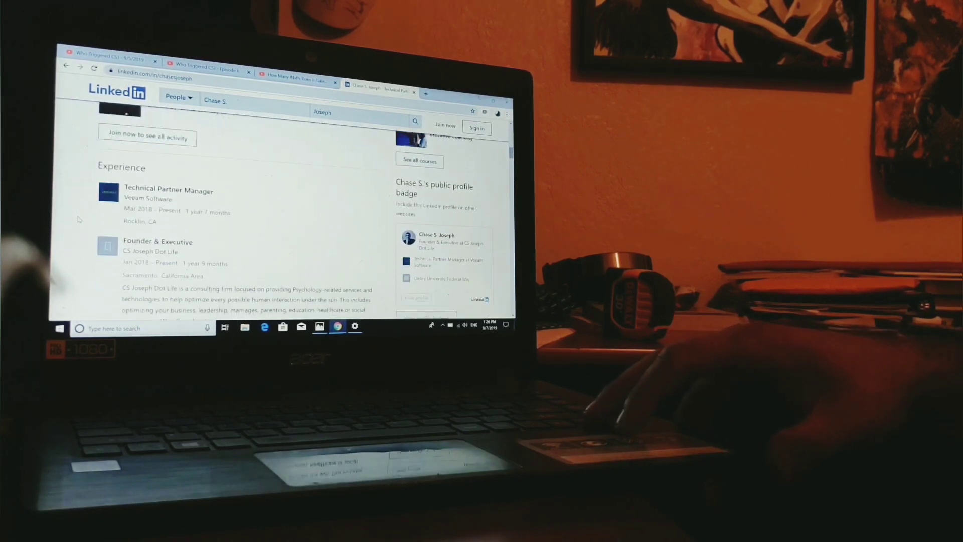
{"action": "scroll", "scroll_direction": "down", "scroll_amount": 3}
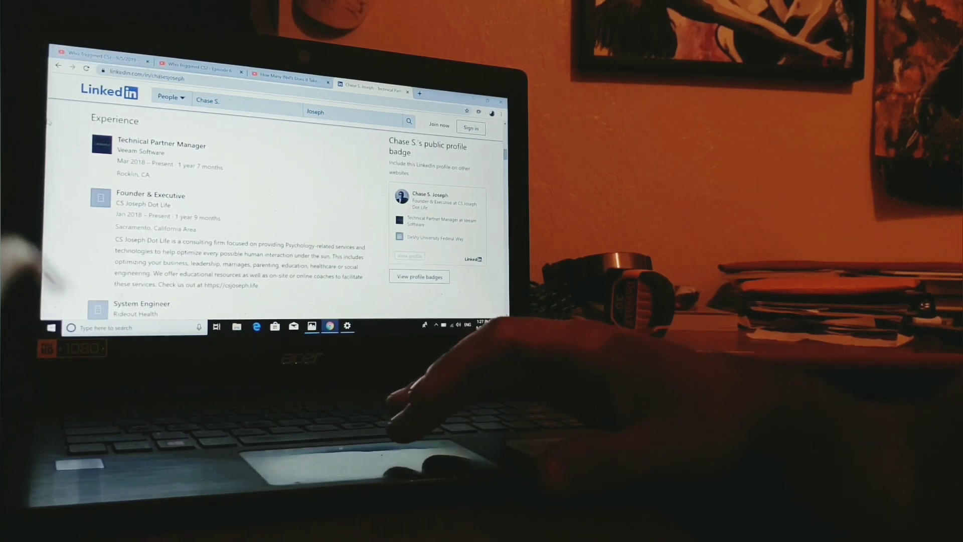
{"action": "scroll", "scroll_direction": "down", "scroll_amount": 3}
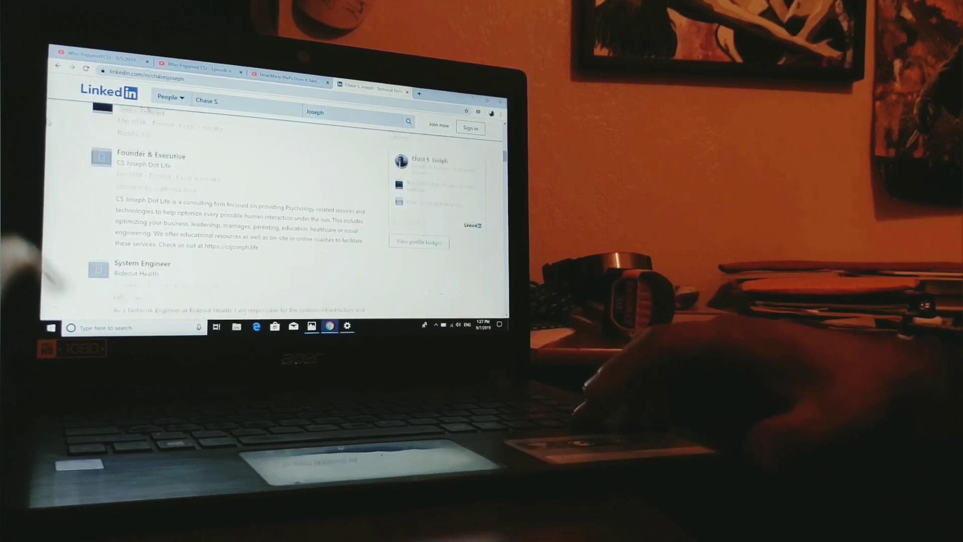
{"action": "scroll", "scroll_direction": "down", "scroll_amount": 3}
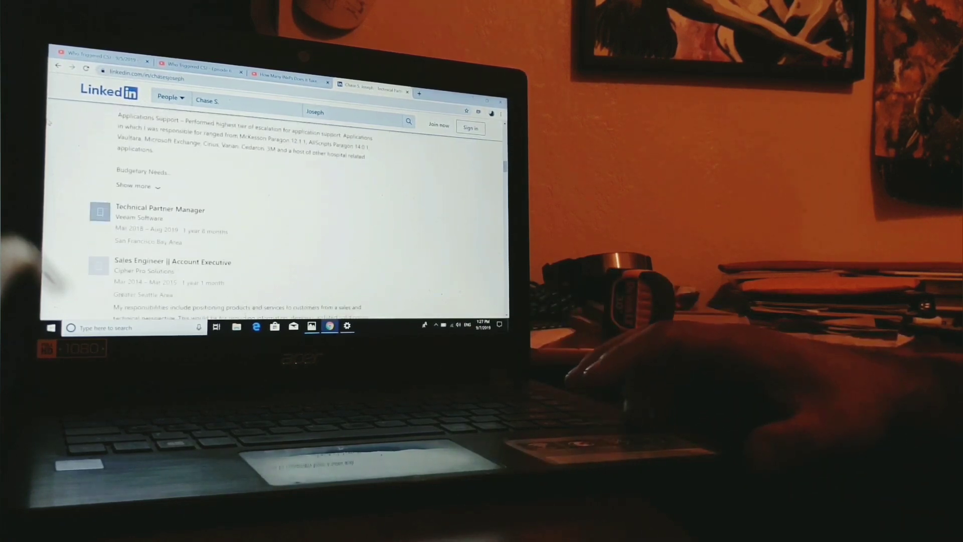
{"action": "scroll", "scroll_direction": "down", "scroll_amount": 3}
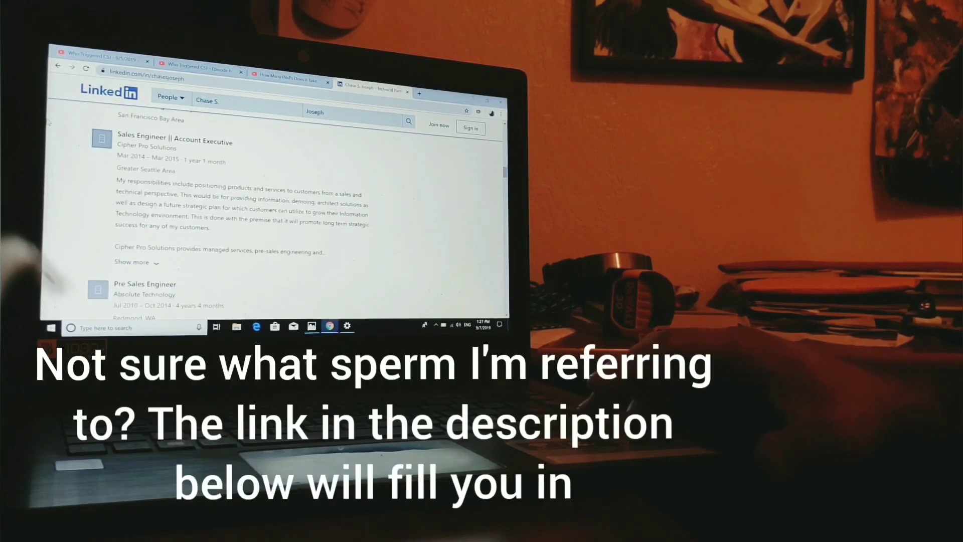
{"action": "scroll", "scroll_direction": "down", "scroll_amount": 3}
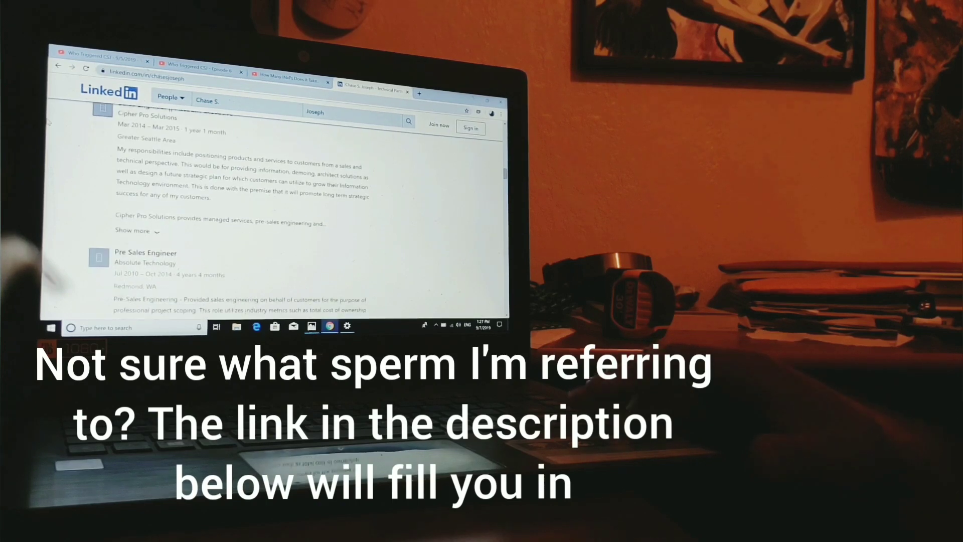
{"action": "scroll", "scroll_direction": "down", "scroll_amount": 3}
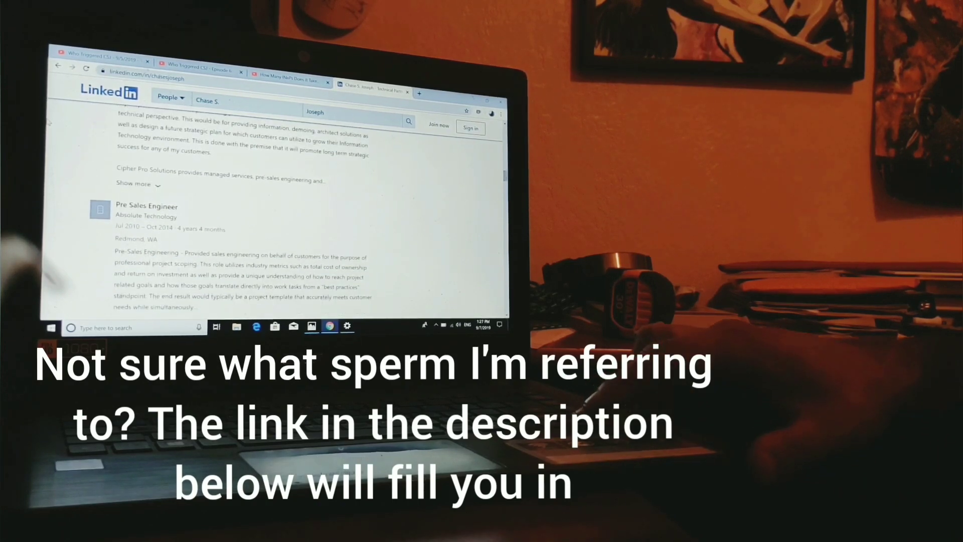
{"action": "scroll", "scroll_direction": "down", "scroll_amount": 3}
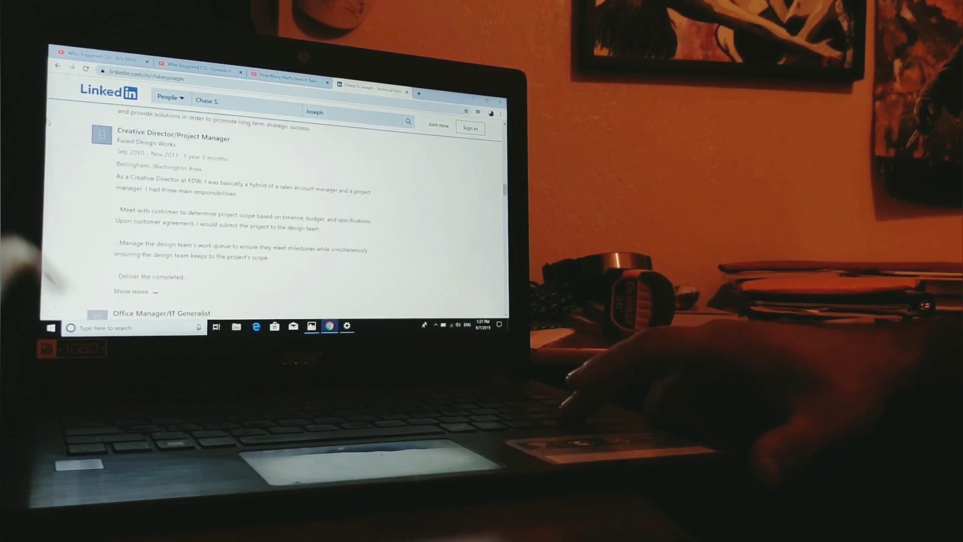
{"action": "scroll", "scroll_direction": "down", "scroll_amount": 3}
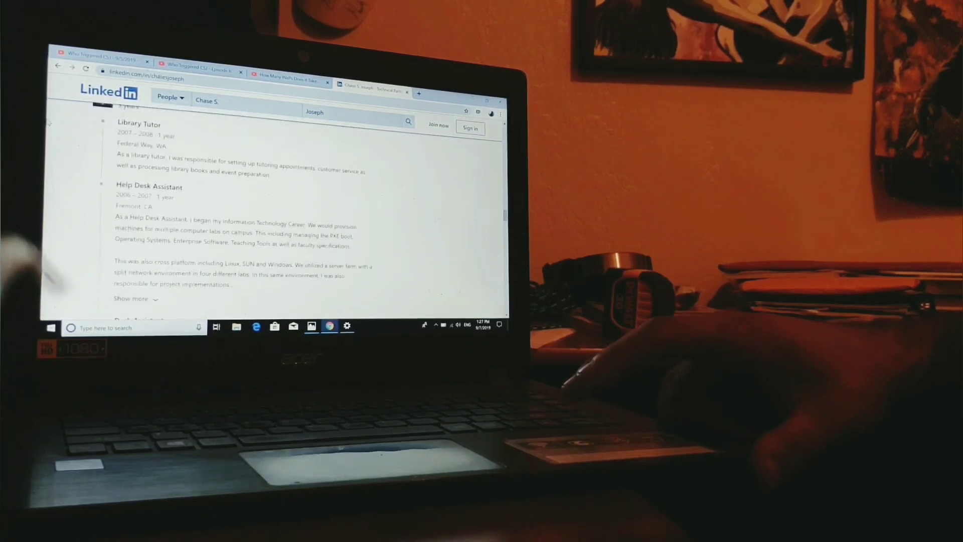
{"action": "scroll", "scroll_direction": "down", "scroll_amount": 3}
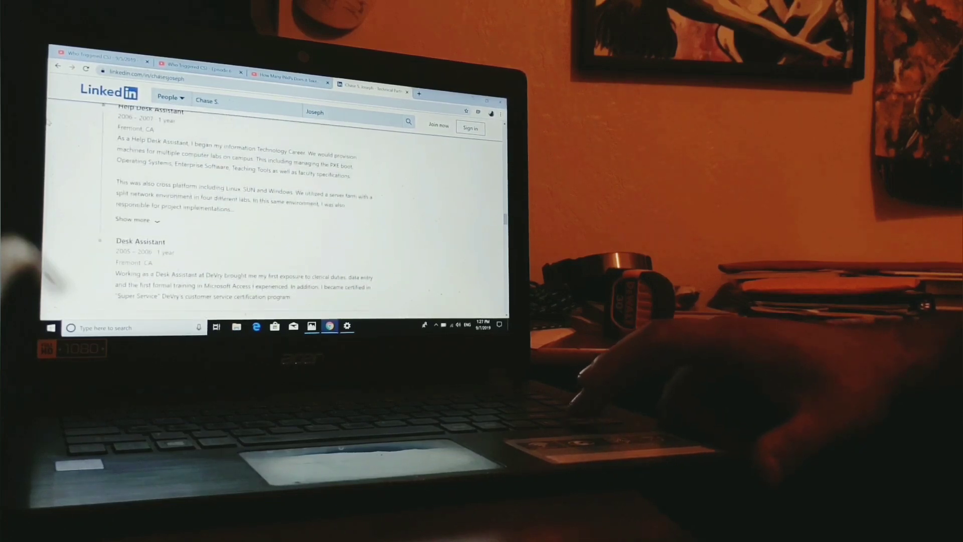
{"action": "scroll", "scroll_direction": "up", "scroll_amount": 3}
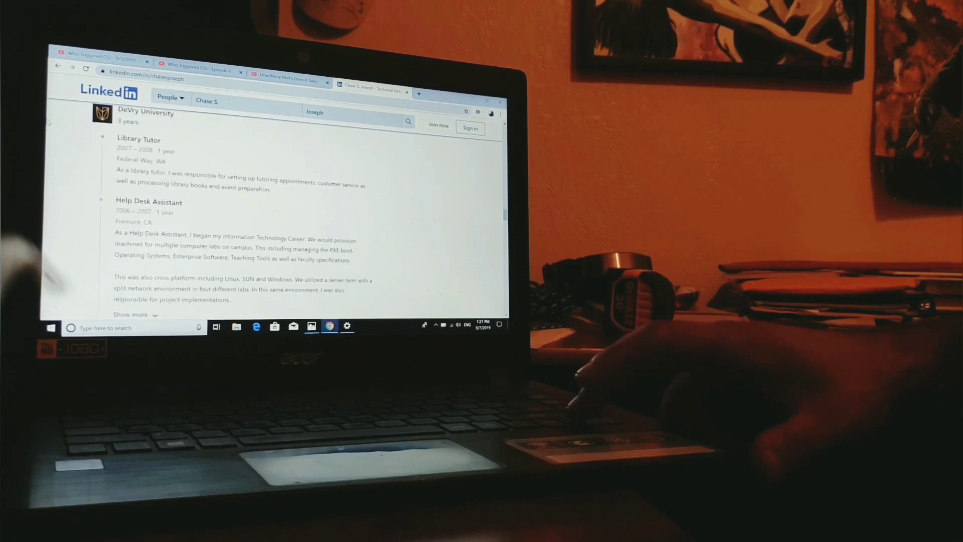
{"action": "scroll", "scroll_direction": "down", "scroll_amount": 3}
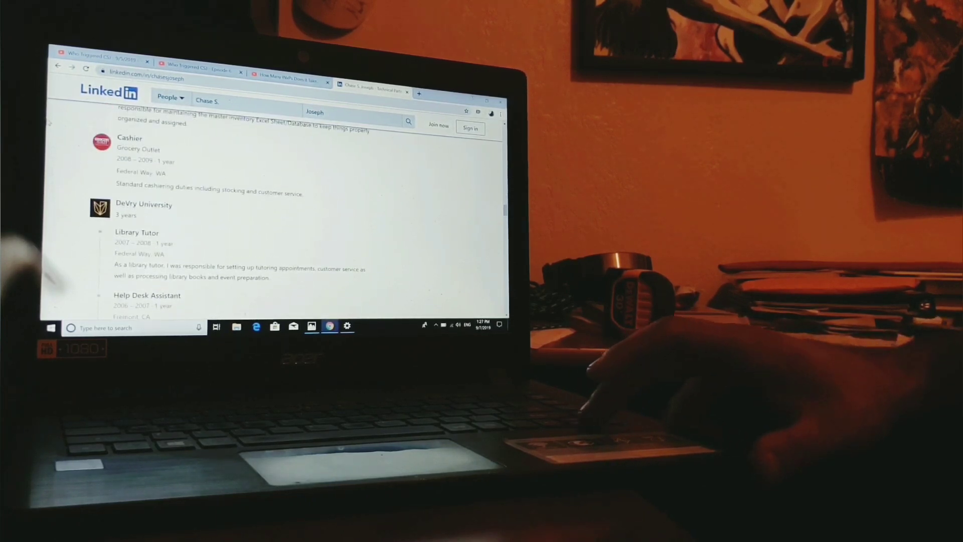
{"action": "scroll", "scroll_direction": "down", "scroll_amount": 3}
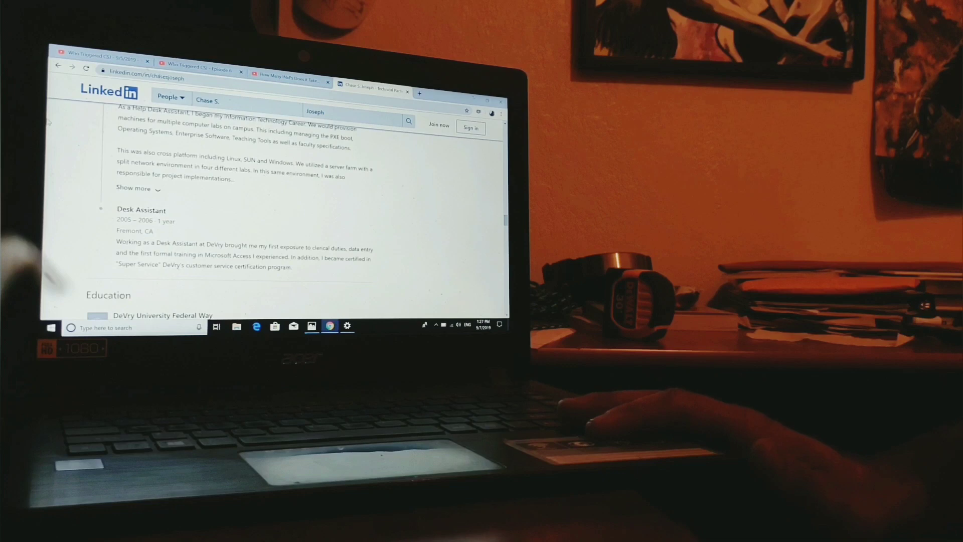
{"action": "scroll", "scroll_direction": "down", "scroll_amount": 3}
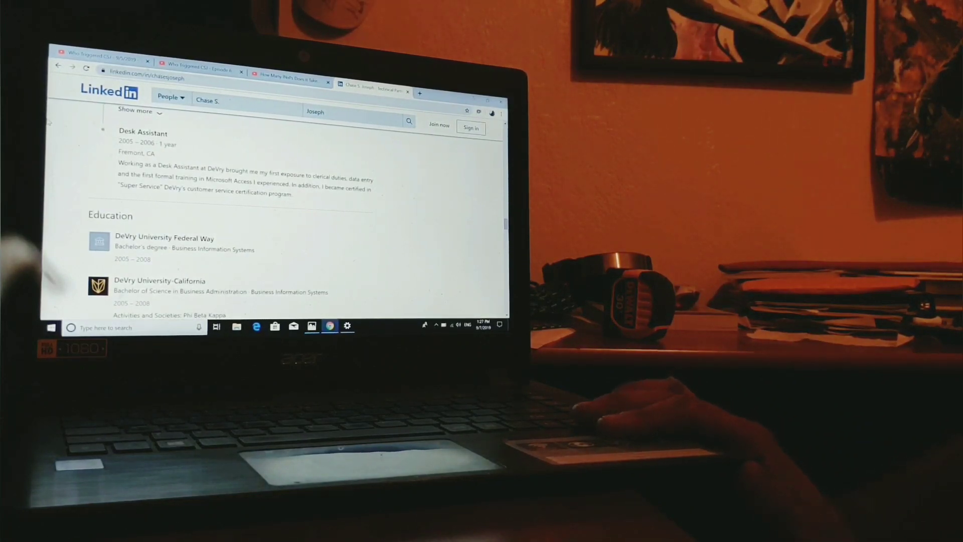
{"action": "scroll", "scroll_direction": "down", "scroll_amount": 3}
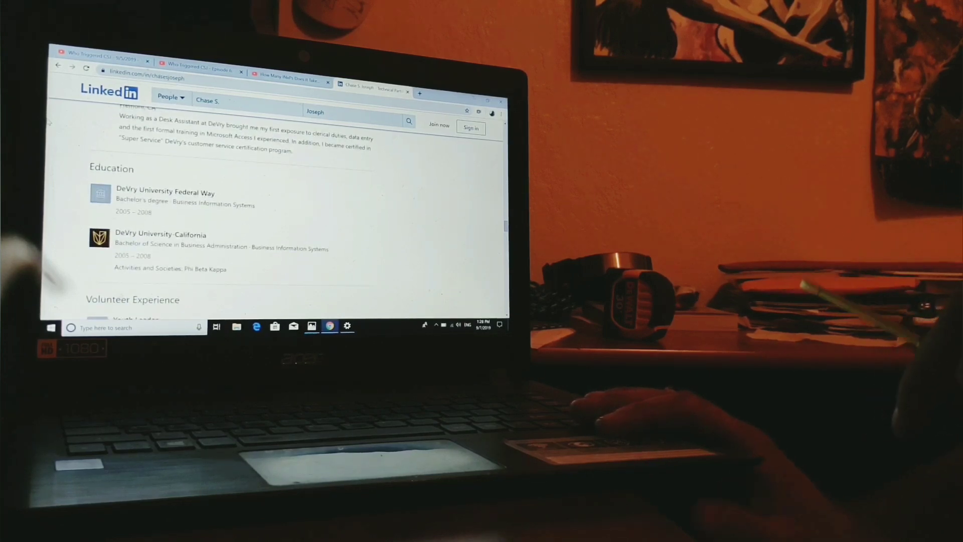
{"action": "scroll", "scroll_direction": "down", "scroll_amount": 3}
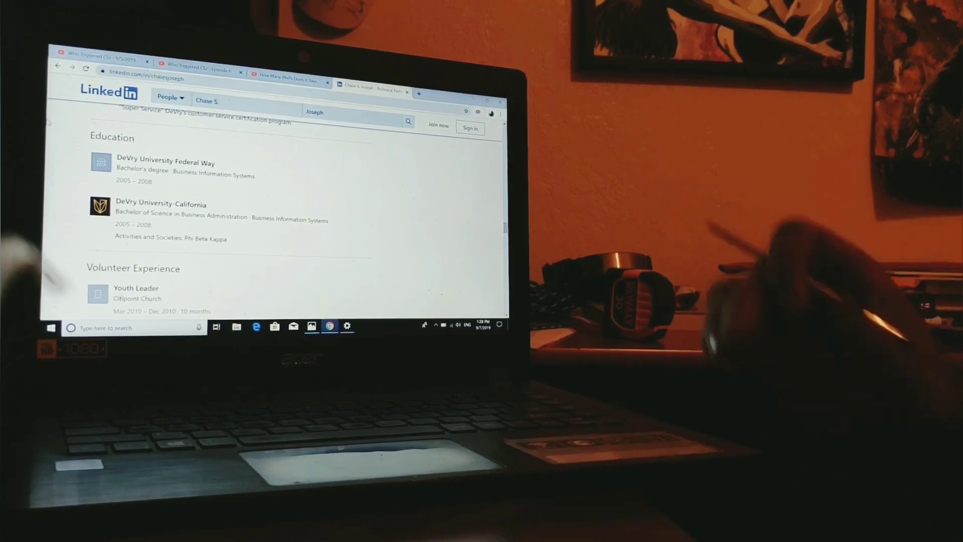
{"action": "mouse_move", "coordinate": [706, 184]}
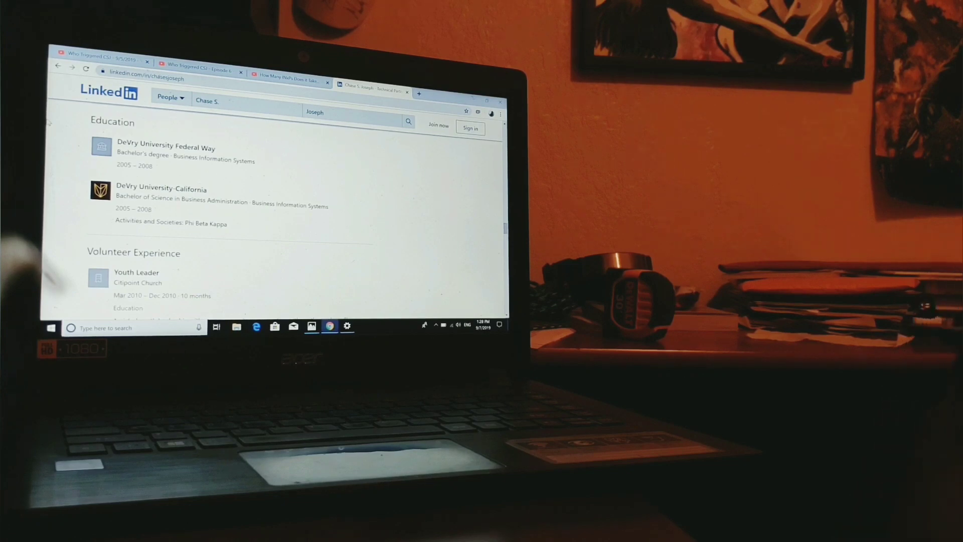
{"action": "scroll", "scroll_direction": "down", "scroll_amount": 3}
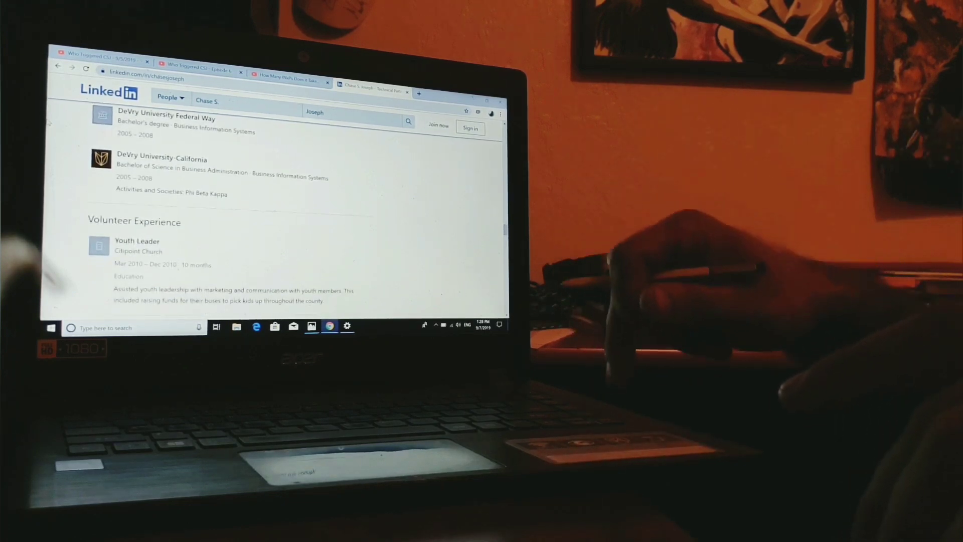
{"action": "scroll", "scroll_direction": "down", "scroll_amount": 3}
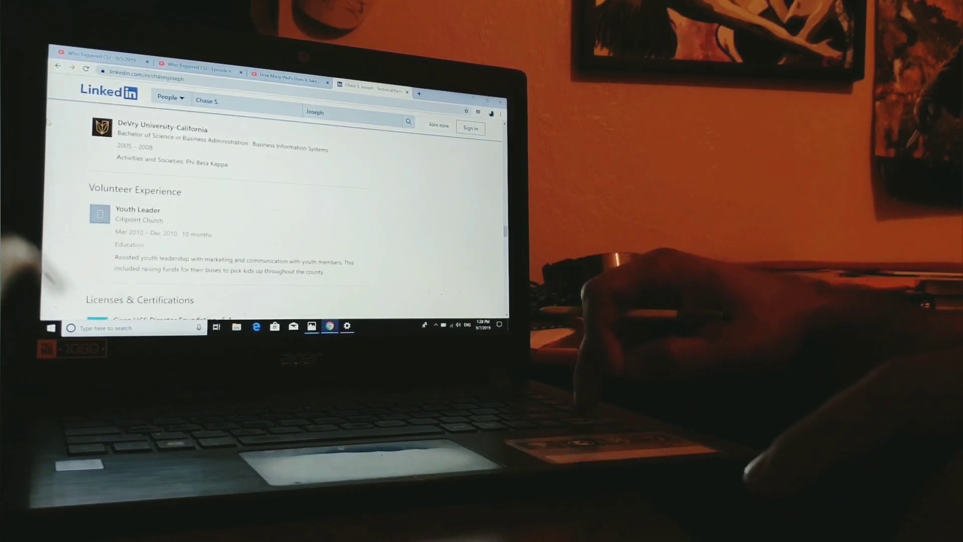
{"action": "scroll", "scroll_direction": "up", "scroll_amount": 3}
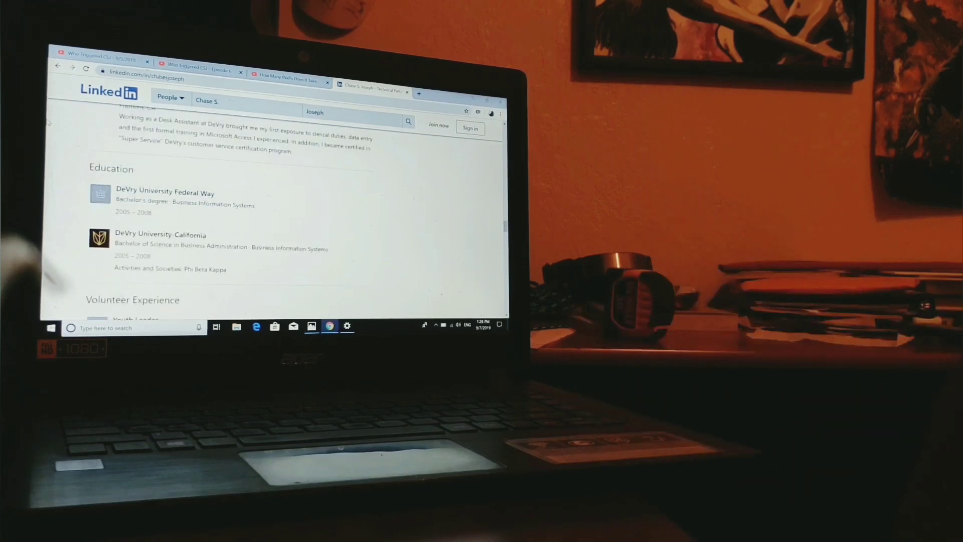